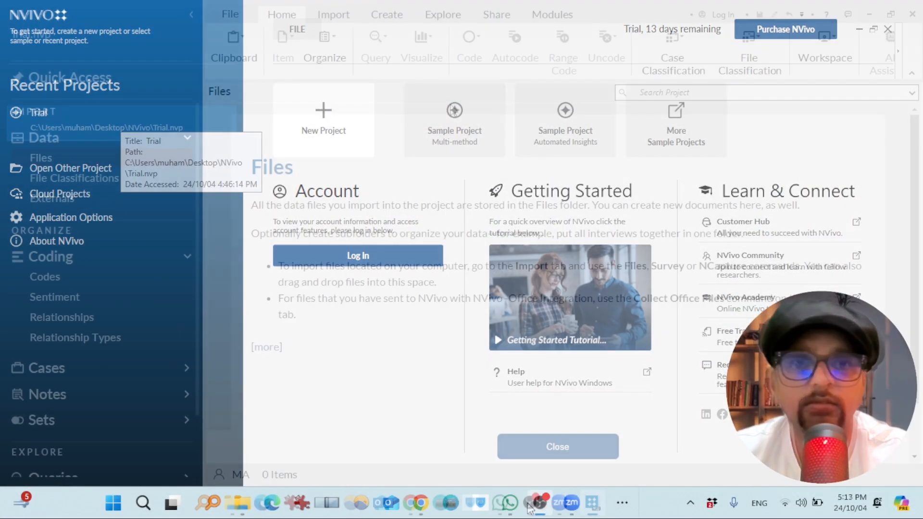
Show NVivo's add-on modules, including Transcription, on the Modules tab
{"action": "left_click", "coordinate": [551, 14]}
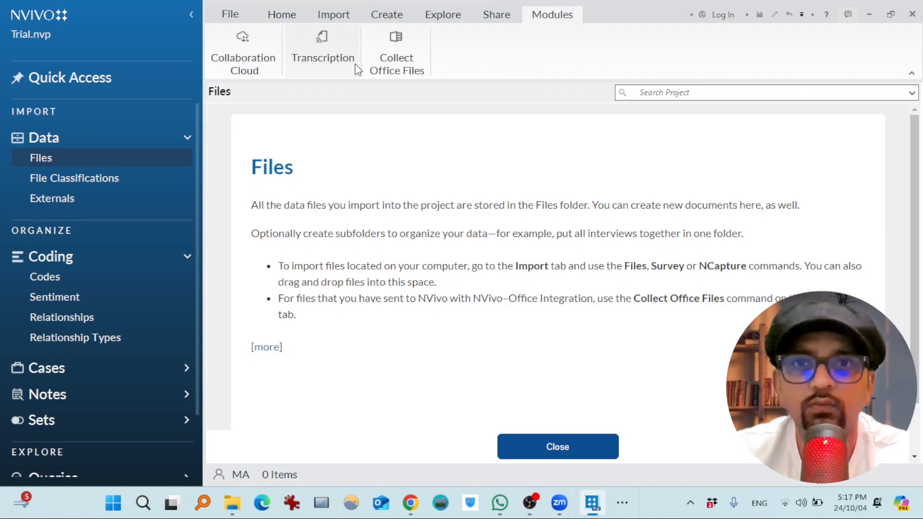
{"action": "mouse_move", "coordinate": [323, 58]}
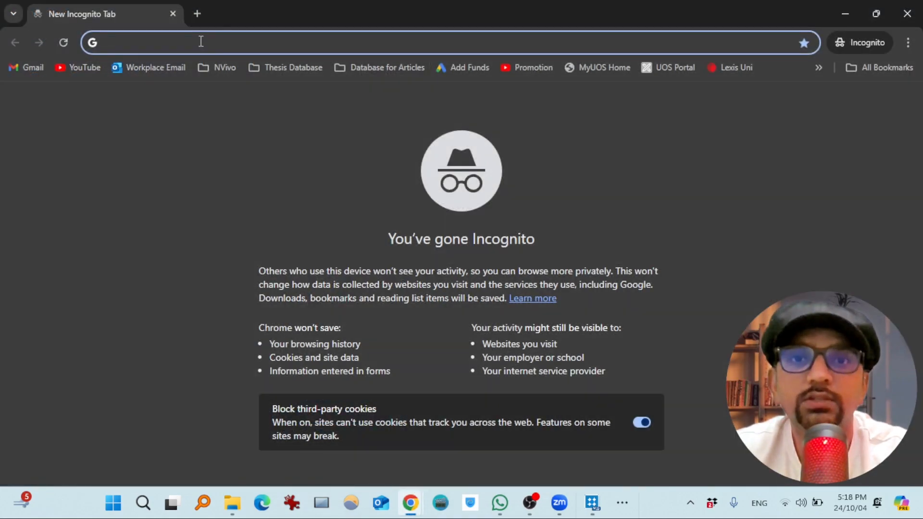
Paste the copied Lumivero login address in incognito Chrome and sign in
{"action": "right_click", "coordinate": [200, 41]}
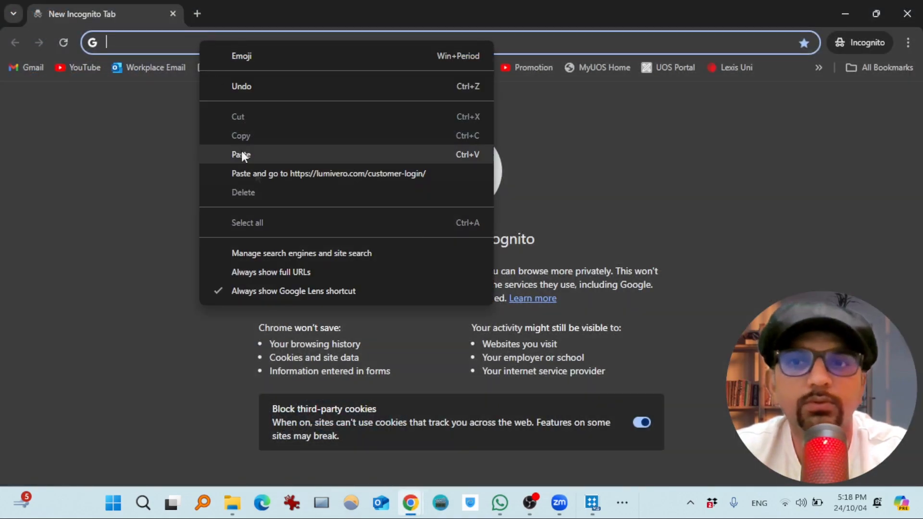
{"action": "left_click", "coordinate": [328, 173]}
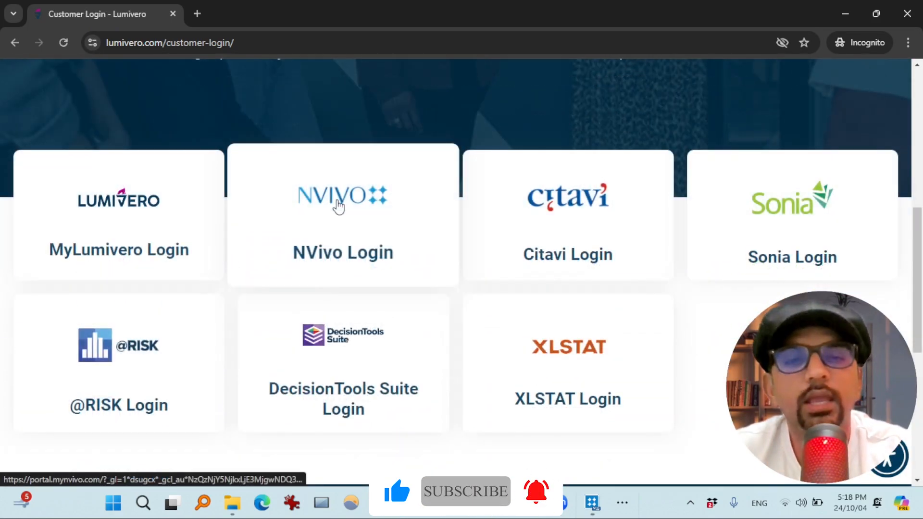
{"action": "mouse_move", "coordinate": [168, 206]}
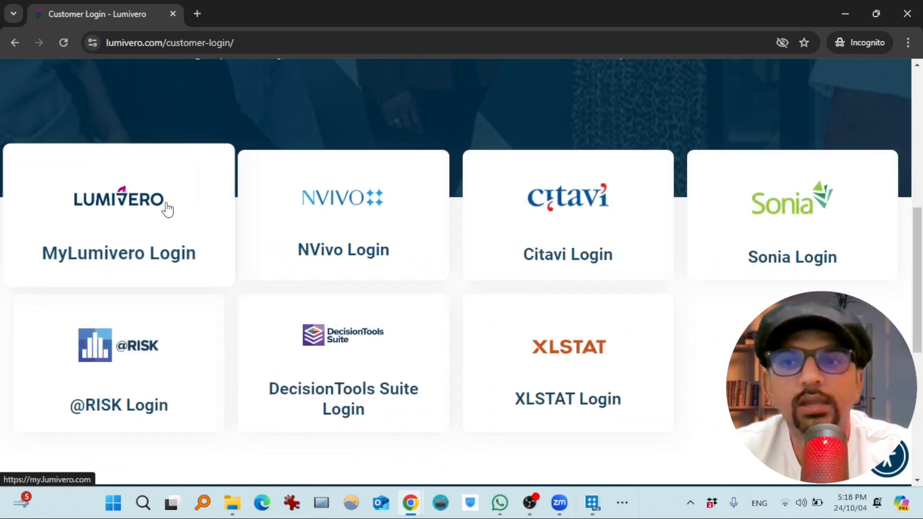
{"action": "mouse_move", "coordinate": [205, 207]}
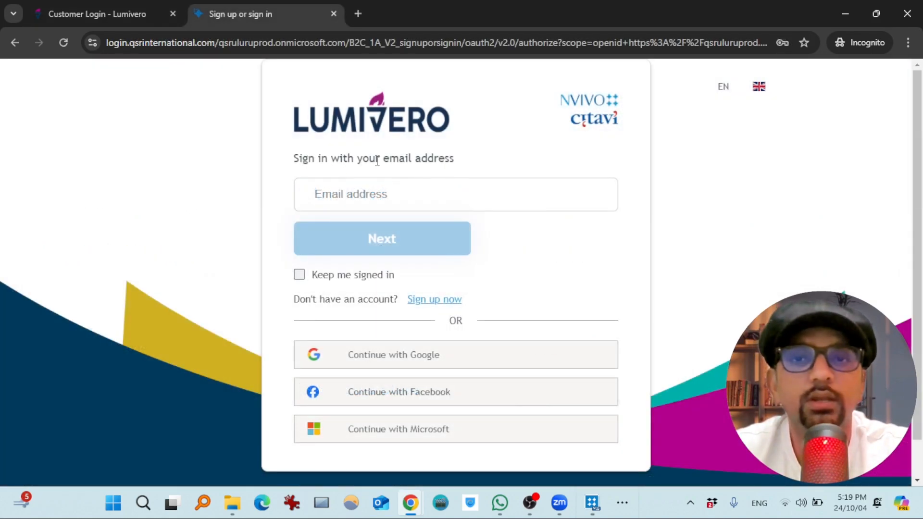
{"action": "mouse_move", "coordinate": [435, 299]}
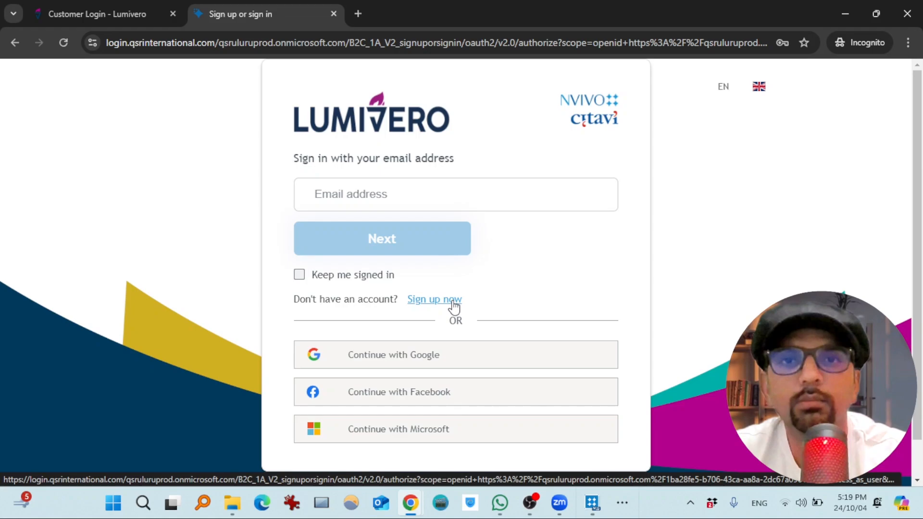
{"action": "mouse_move", "coordinate": [498, 265]}
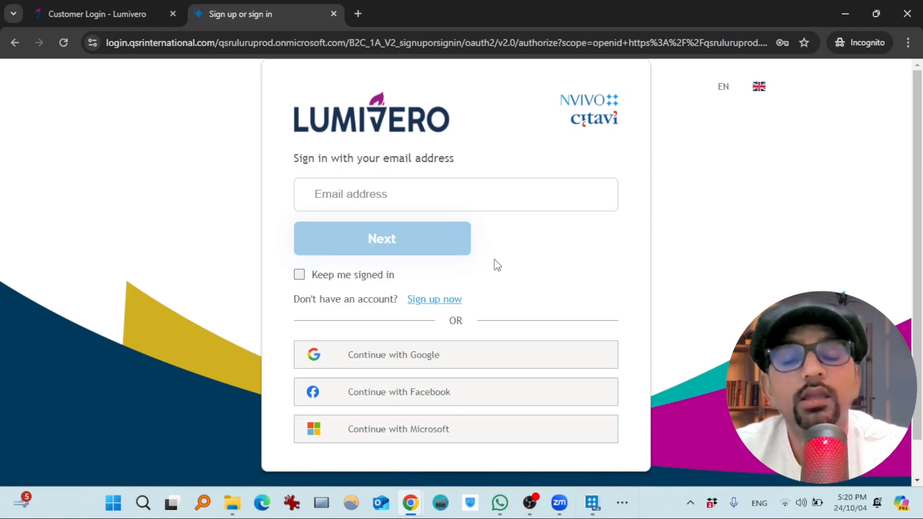
{"action": "left_click", "coordinate": [456, 194]}
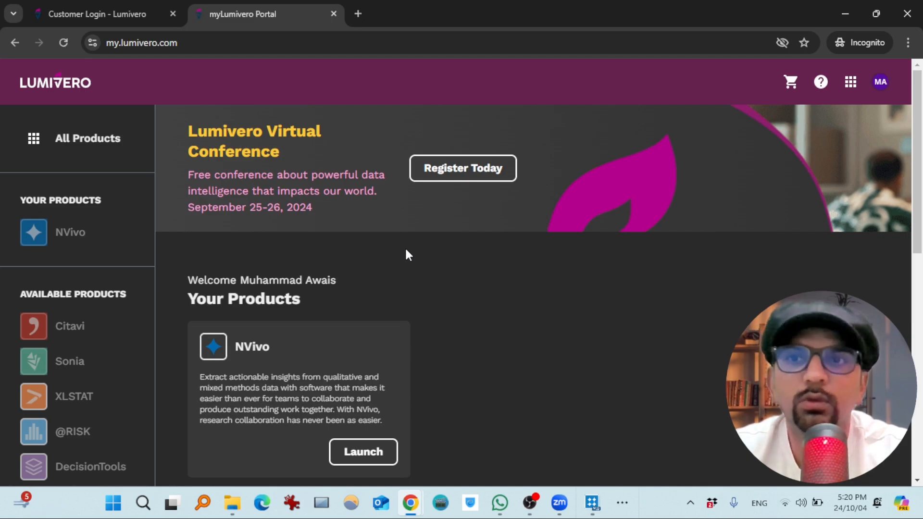
{"action": "mouse_move", "coordinate": [187, 259]}
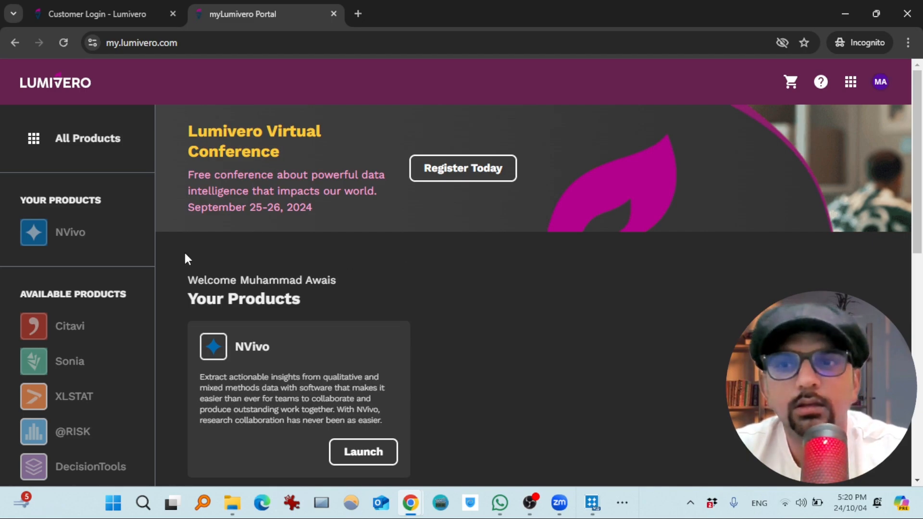
Go to NVivo's Transcription add-on page and scroll to its 14-day free trial
{"action": "left_click", "coordinate": [69, 232]}
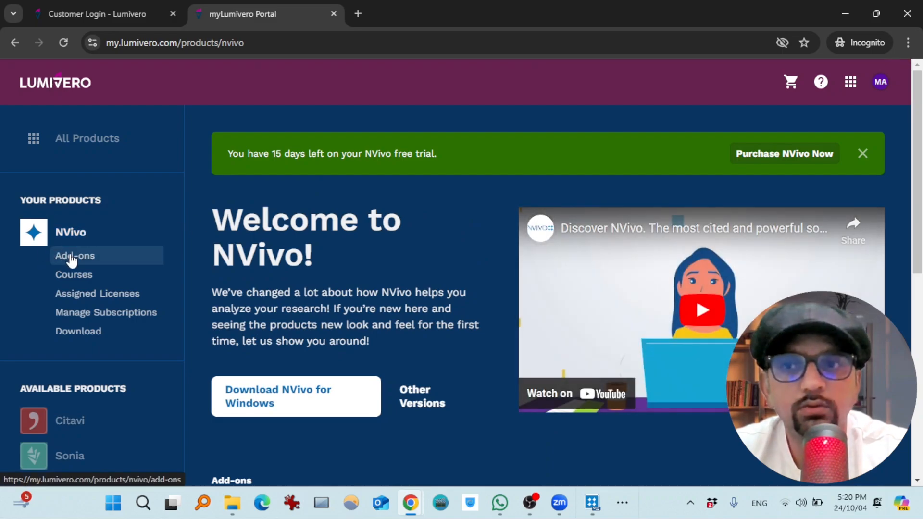
{"action": "left_click", "coordinate": [74, 255]}
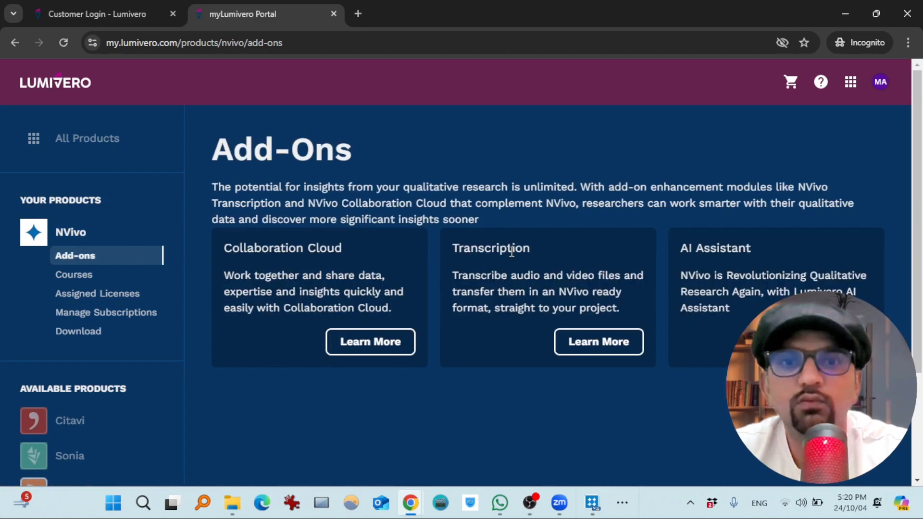
{"action": "mouse_move", "coordinate": [598, 341]}
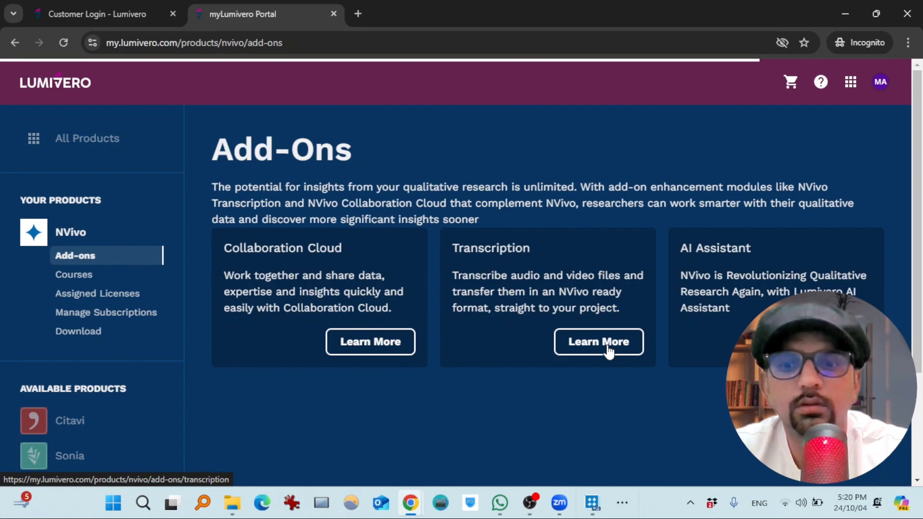
{"action": "left_click", "coordinate": [598, 341]}
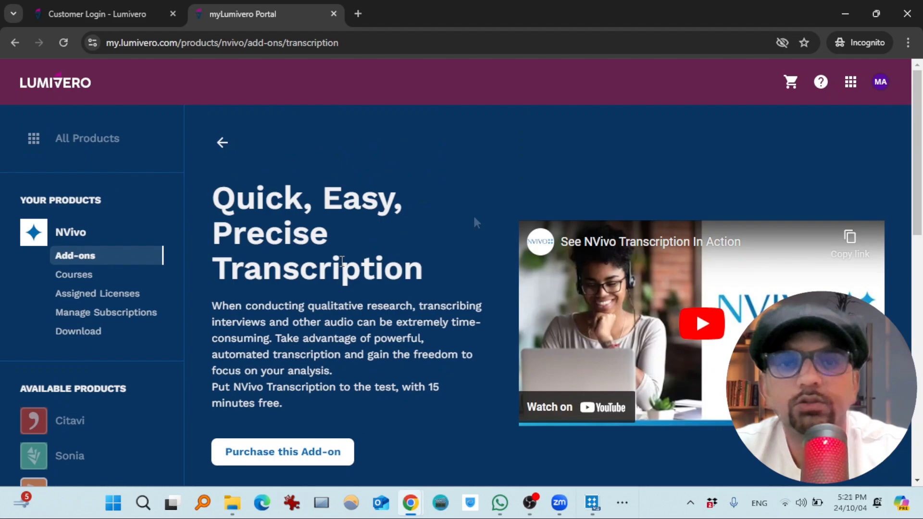
{"action": "scroll", "scroll_direction": "down", "scroll_amount": 3}
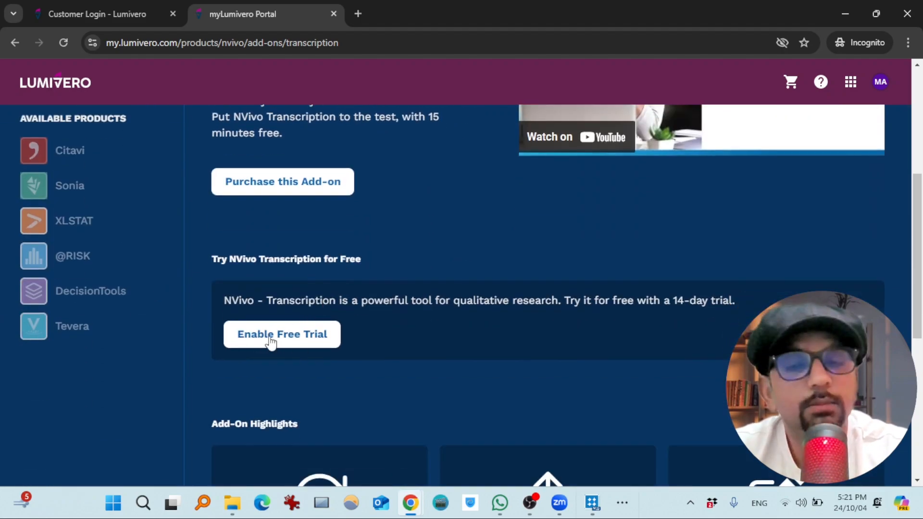
{"action": "mouse_move", "coordinate": [516, 326]}
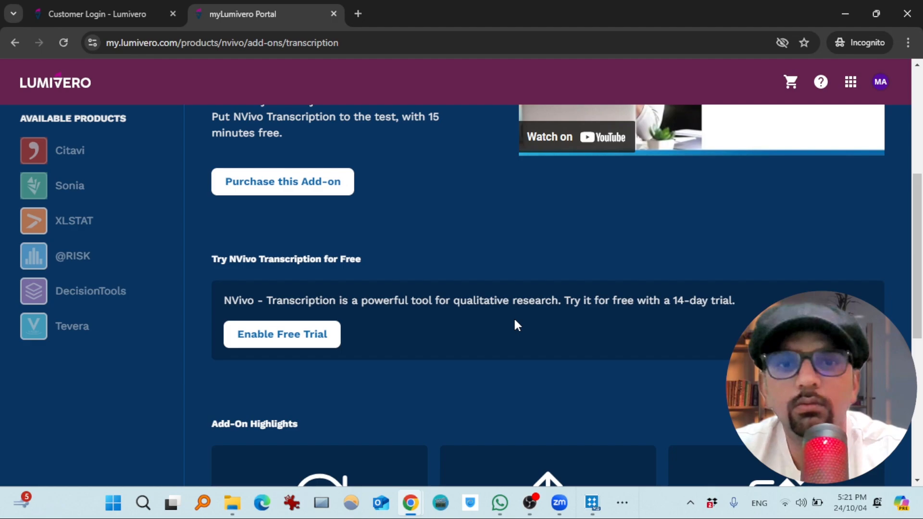
{"action": "scroll", "scroll_direction": "down", "scroll_amount": 3}
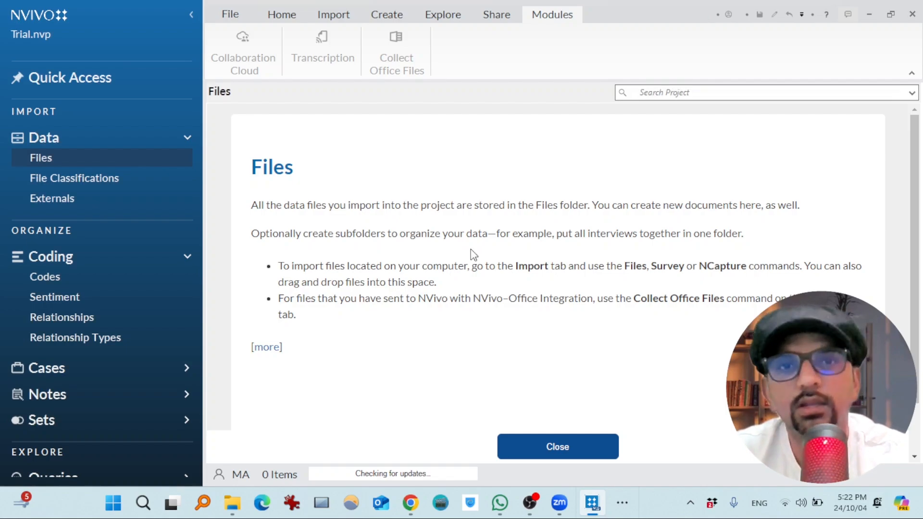
Open NVivo's Transcription window, showing 15 minutes remaining
{"action": "left_click", "coordinate": [322, 50]}
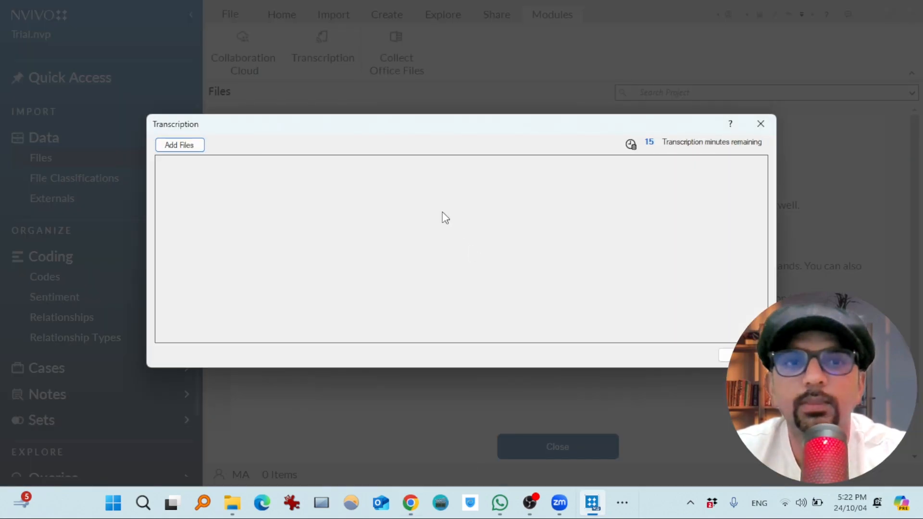
{"action": "mouse_move", "coordinate": [721, 147]}
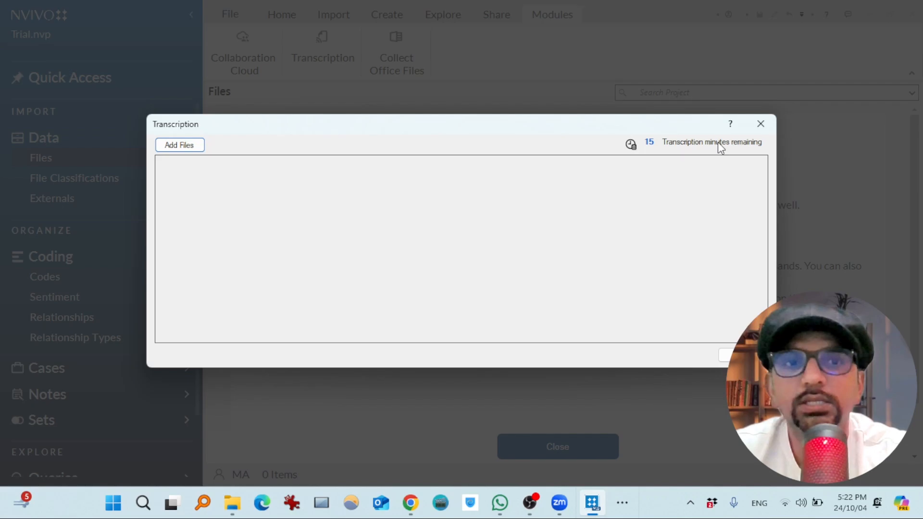
{"action": "mouse_move", "coordinate": [180, 144]}
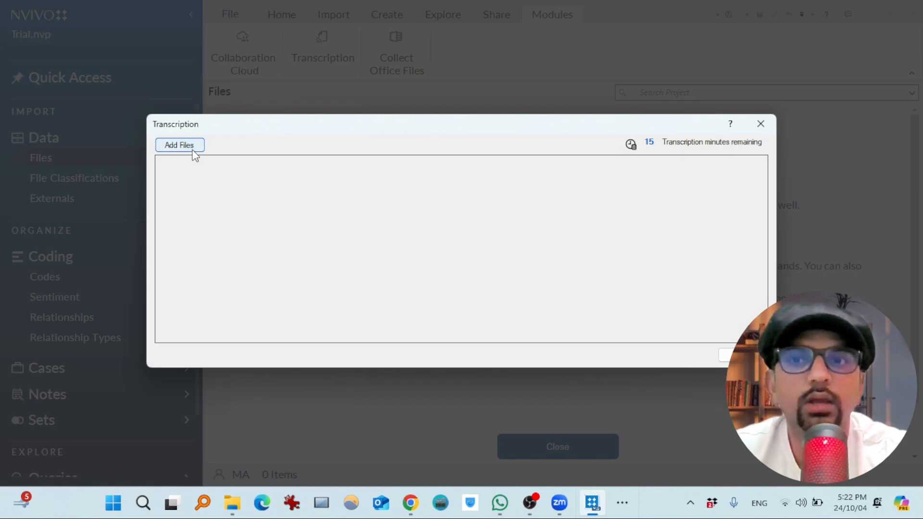
{"action": "mouse_move", "coordinate": [262, 159]}
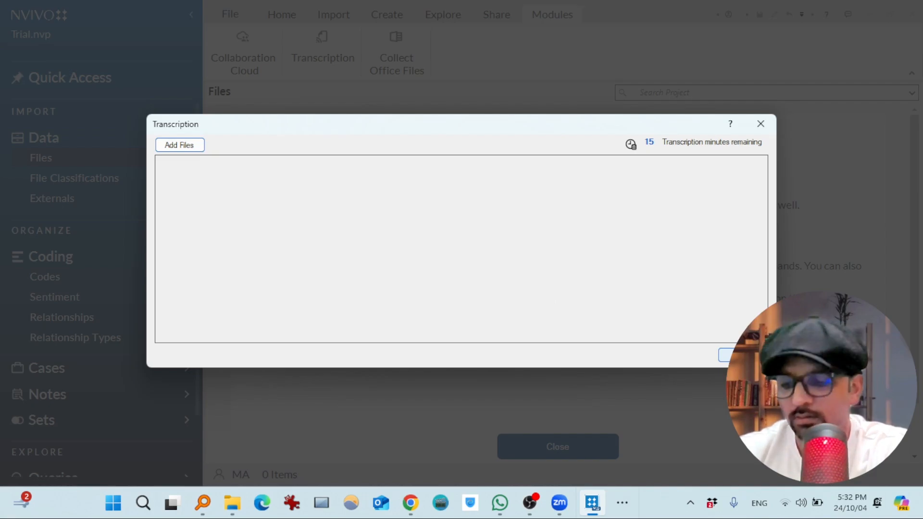
Close the Transcription window and import the Betty and Paul video into Files
{"action": "left_click", "coordinate": [761, 124]}
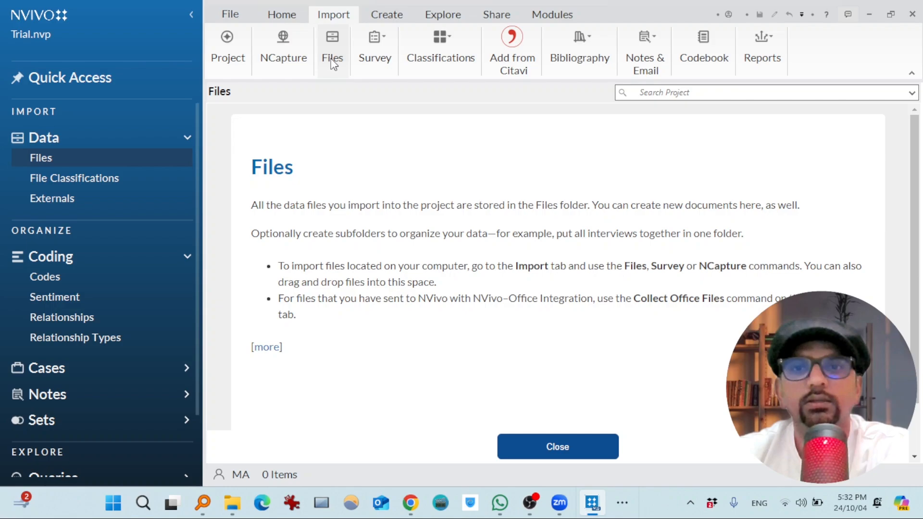
{"action": "left_click", "coordinate": [332, 47]}
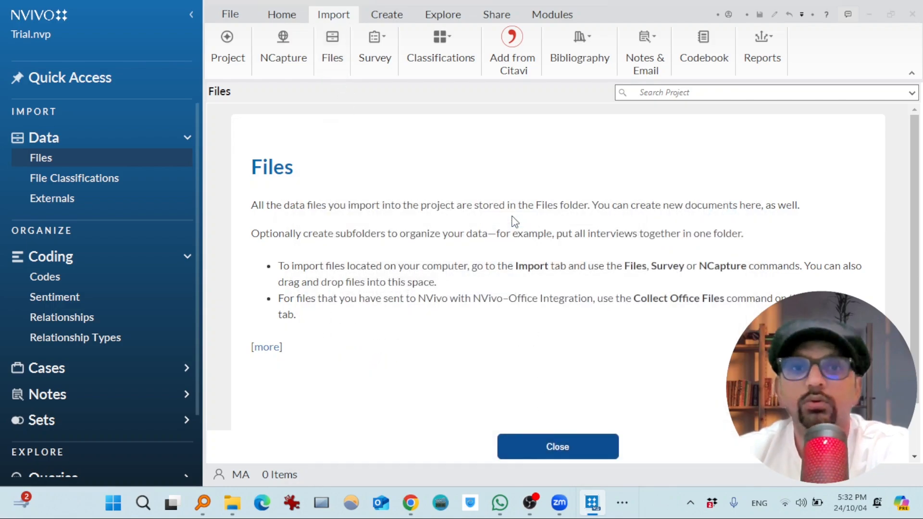
{"action": "left_click", "coordinate": [557, 446]}
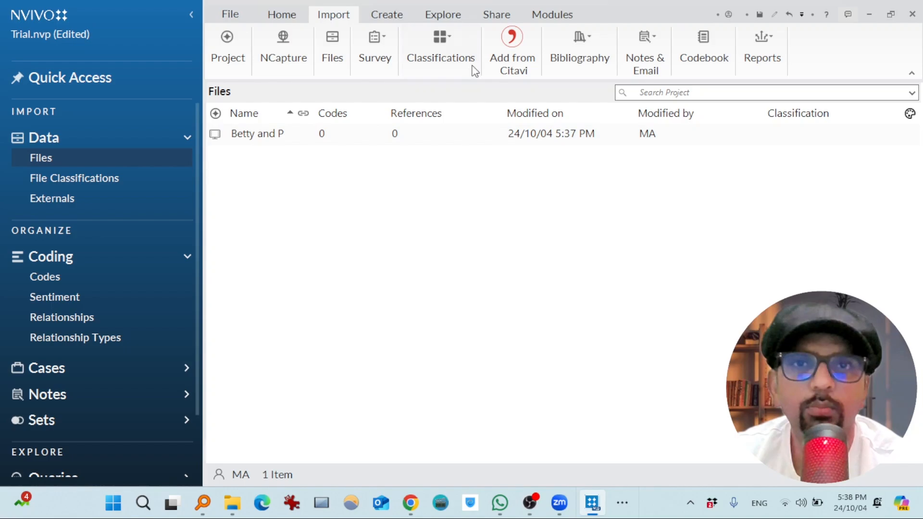
Add the 3:36 Betty and Paul video to the Transcription list
{"action": "left_click", "coordinate": [552, 14]}
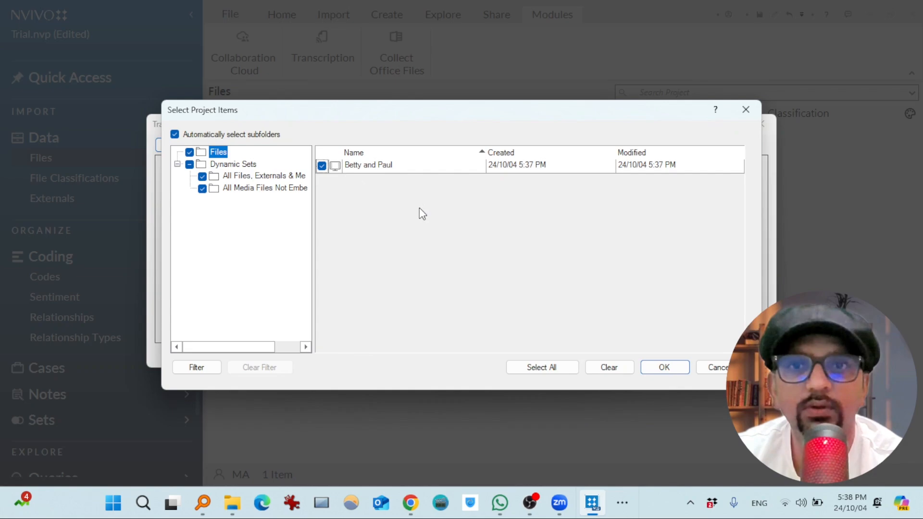
{"action": "left_click", "coordinate": [664, 367]}
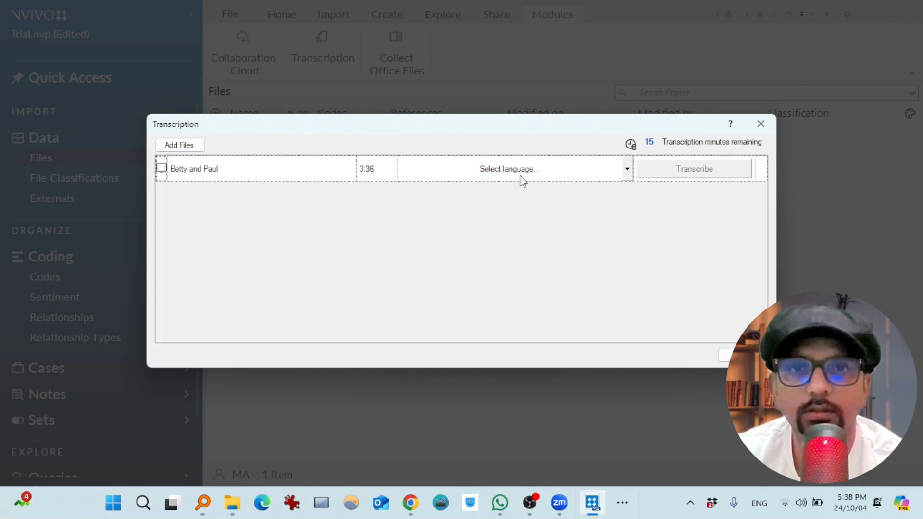
Choose English as the language and transcribe the Betty and Paul video
{"action": "left_click", "coordinate": [626, 168]}
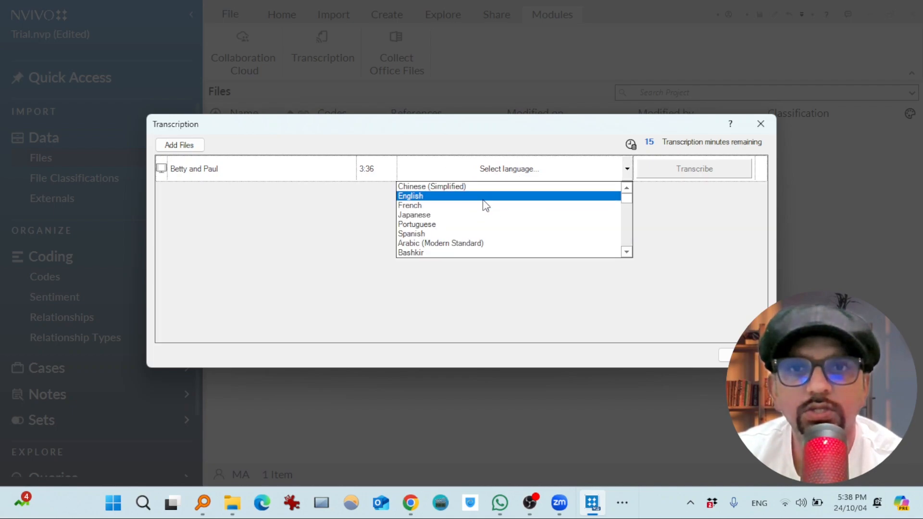
{"action": "left_click", "coordinate": [410, 196]}
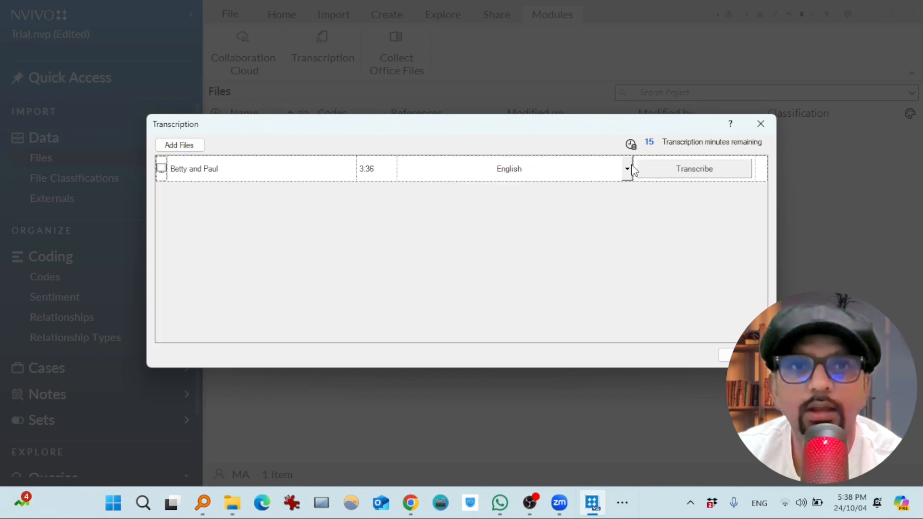
{"action": "left_click", "coordinate": [626, 169]}
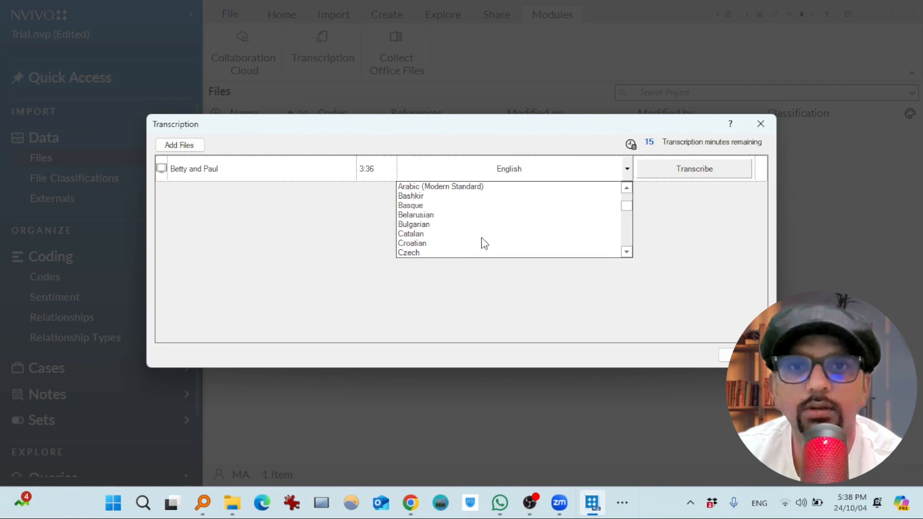
{"action": "scroll", "scroll_direction": "down", "scroll_amount": 3}
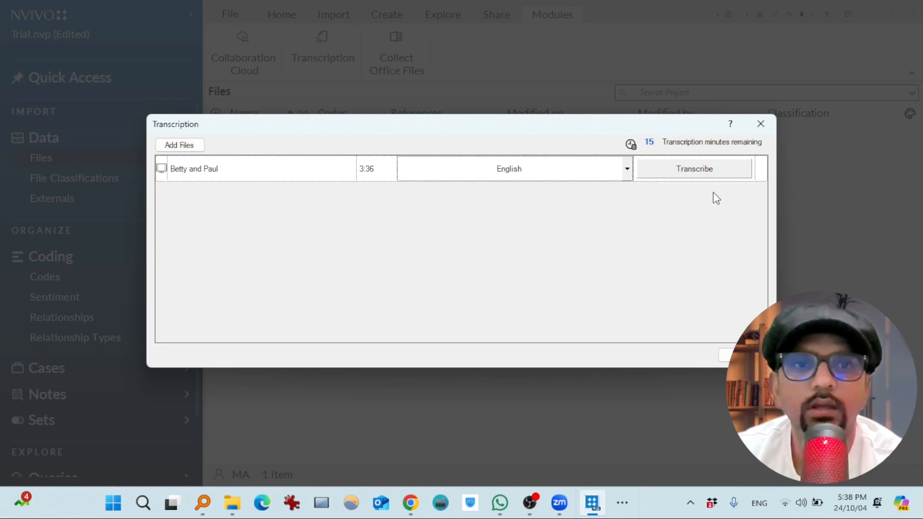
{"action": "left_click", "coordinate": [693, 168]}
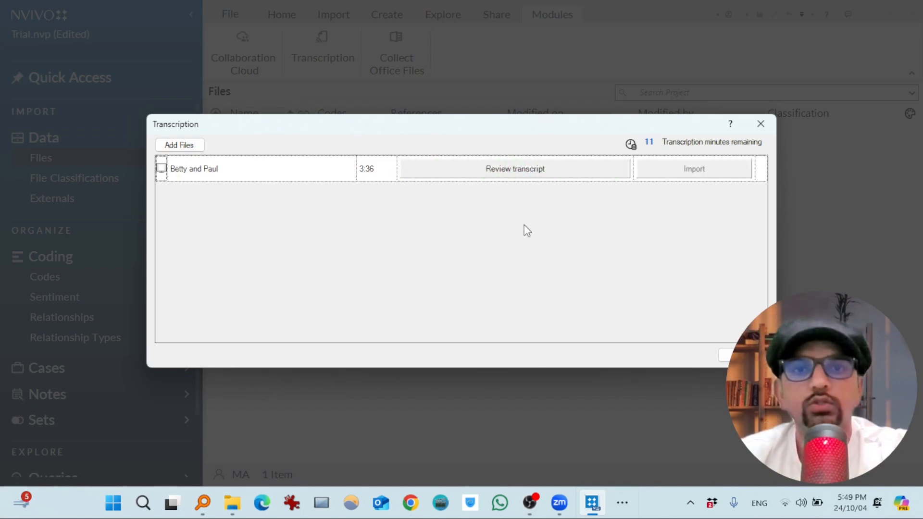
{"action": "mouse_move", "coordinate": [533, 194]}
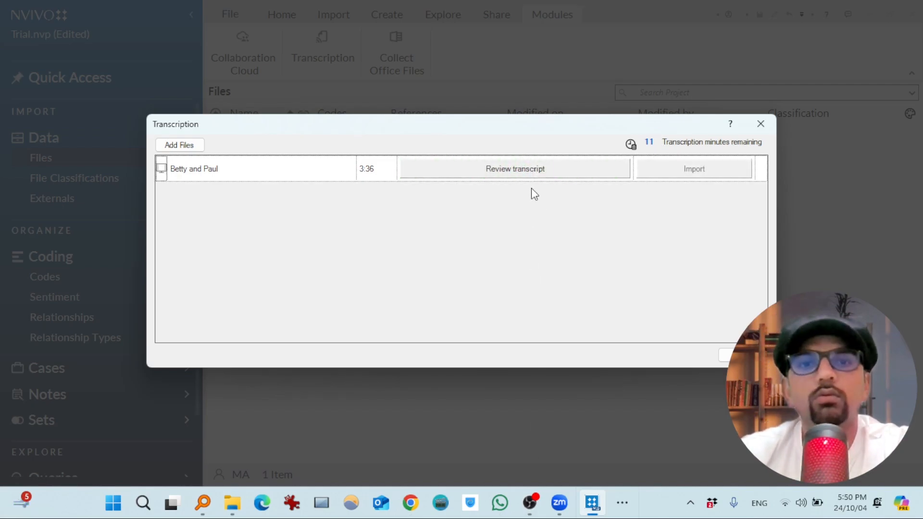
Open the Betty and Paul.mp3 transcript in the web editor and play it
{"action": "left_click", "coordinate": [514, 169]}
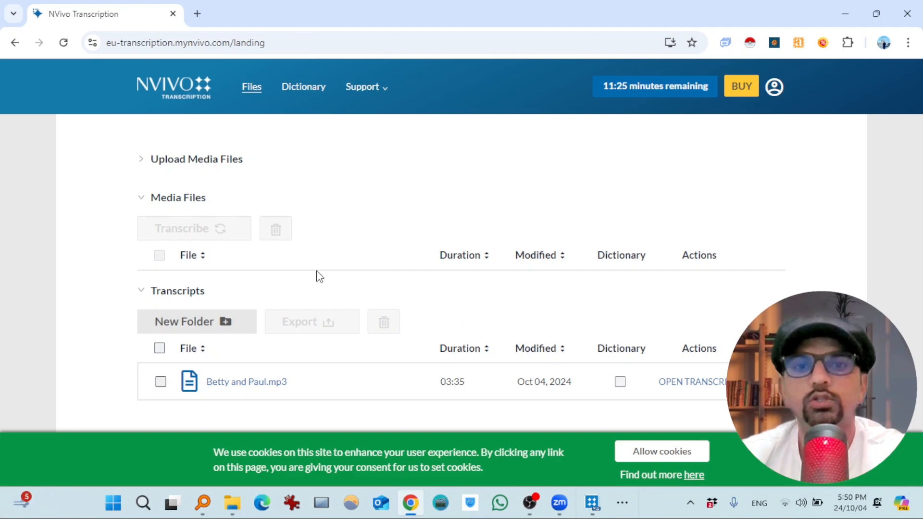
{"action": "mouse_move", "coordinate": [648, 383]}
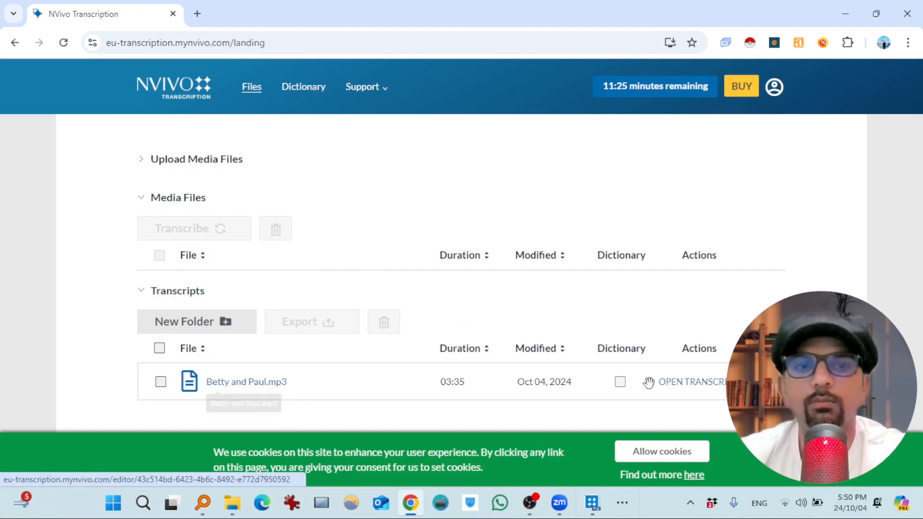
{"action": "left_click", "coordinate": [692, 381]}
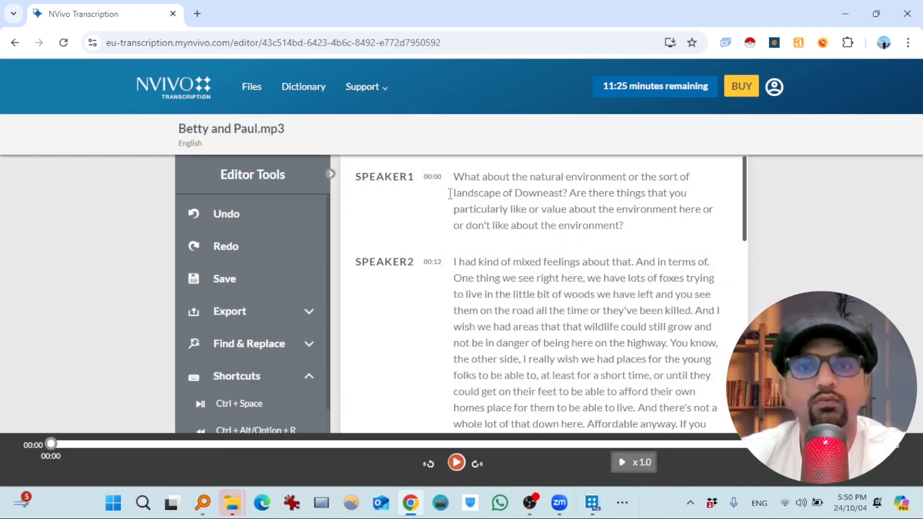
{"action": "left_click", "coordinate": [456, 464]}
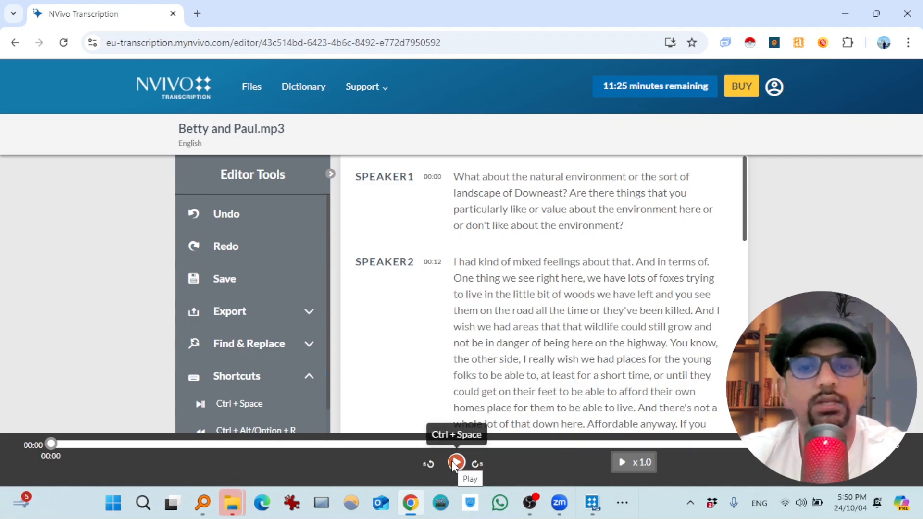
{"action": "left_click", "coordinate": [456, 463]}
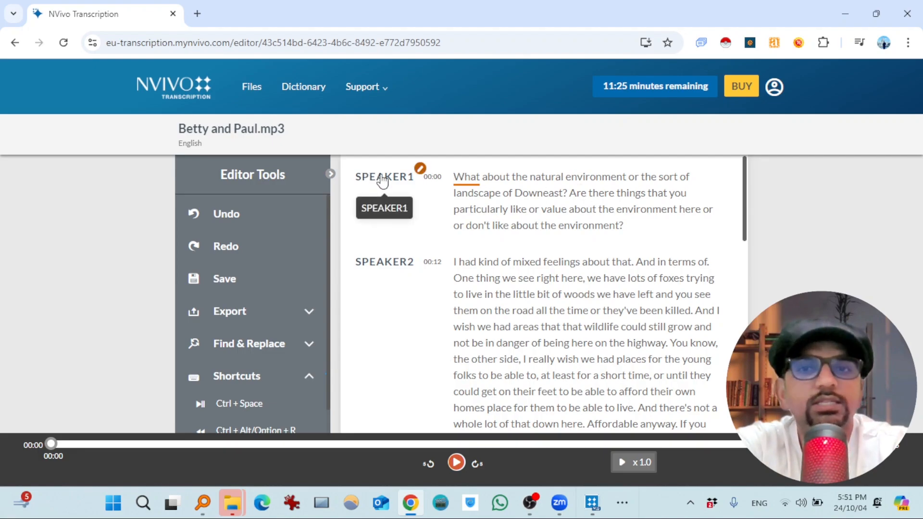
Rename SPEAKER1 to Paul and SPEAKER2 to Betty across all instances
{"action": "left_click", "coordinate": [419, 169]}
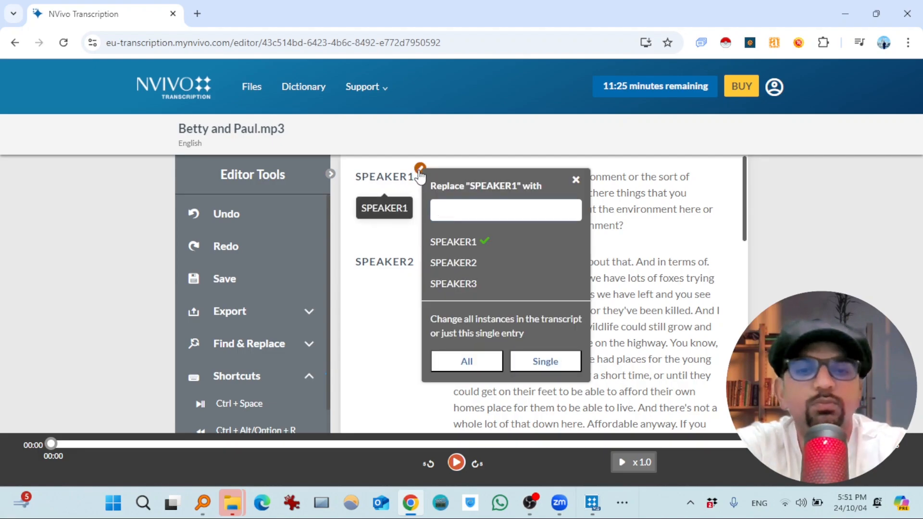
{"action": "type", "text": "Paul"}
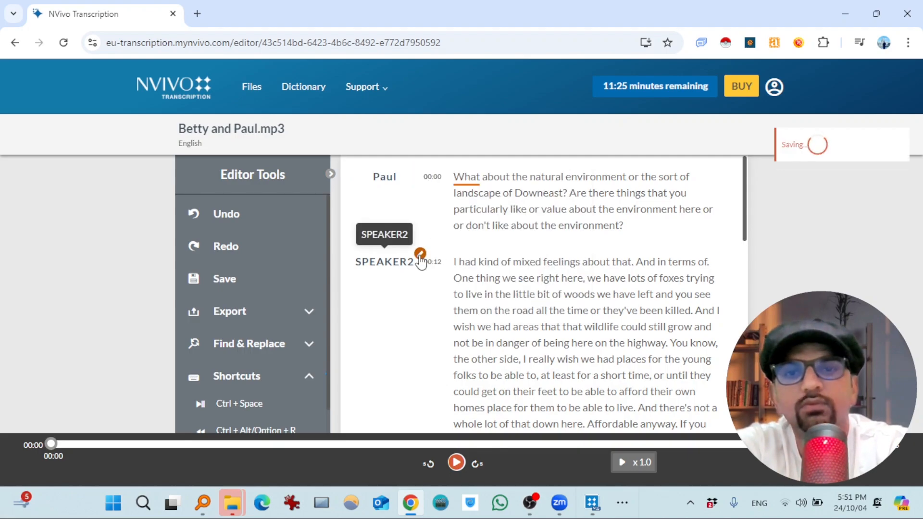
{"action": "left_click", "coordinate": [419, 256]}
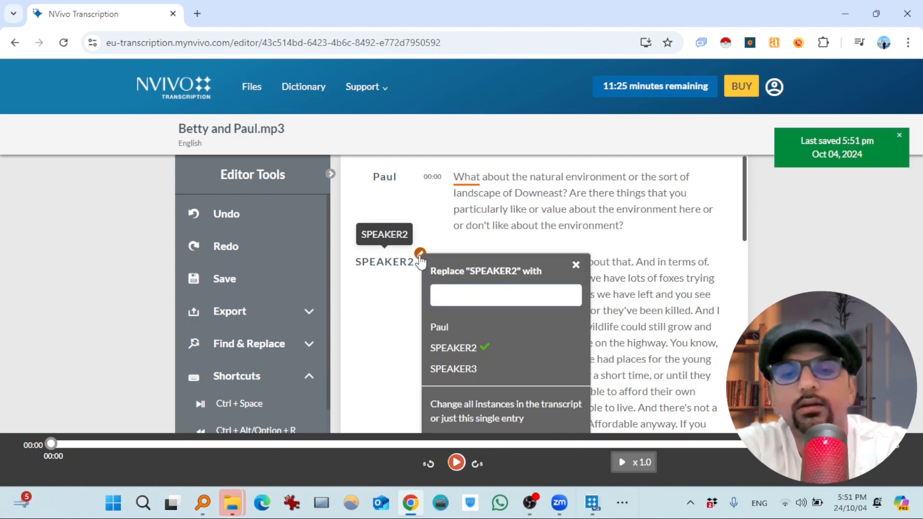
{"action": "type", "text": "Betty"}
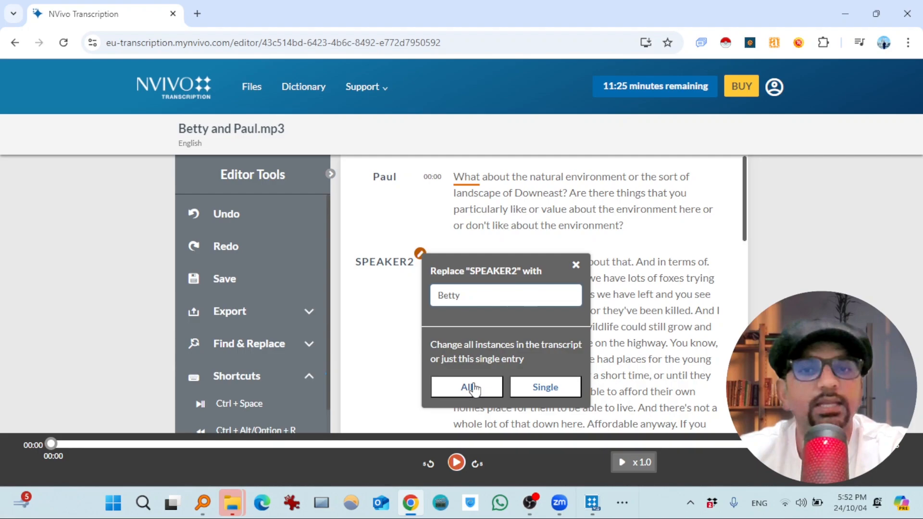
{"action": "left_click", "coordinate": [466, 386]}
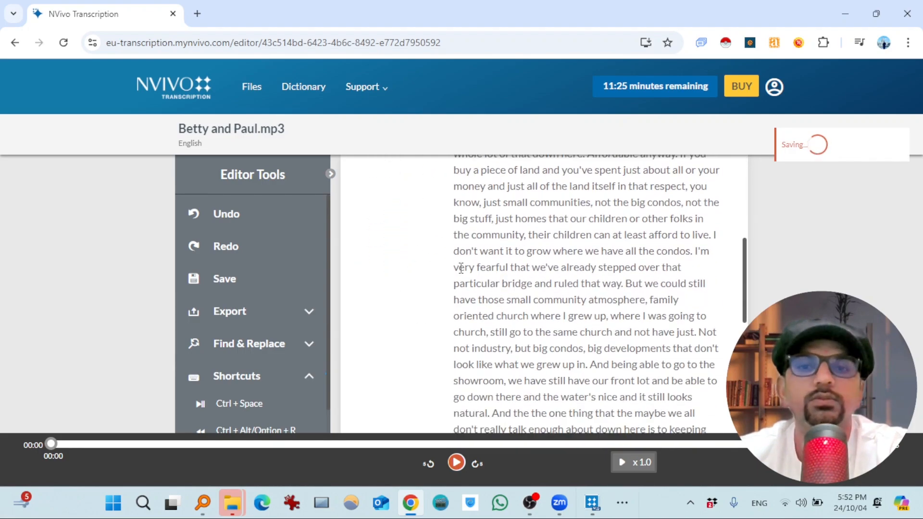
Scroll through the transcript and reveal the TXT and DOCX export options
{"action": "scroll", "scroll_direction": "down", "scroll_amount": 3}
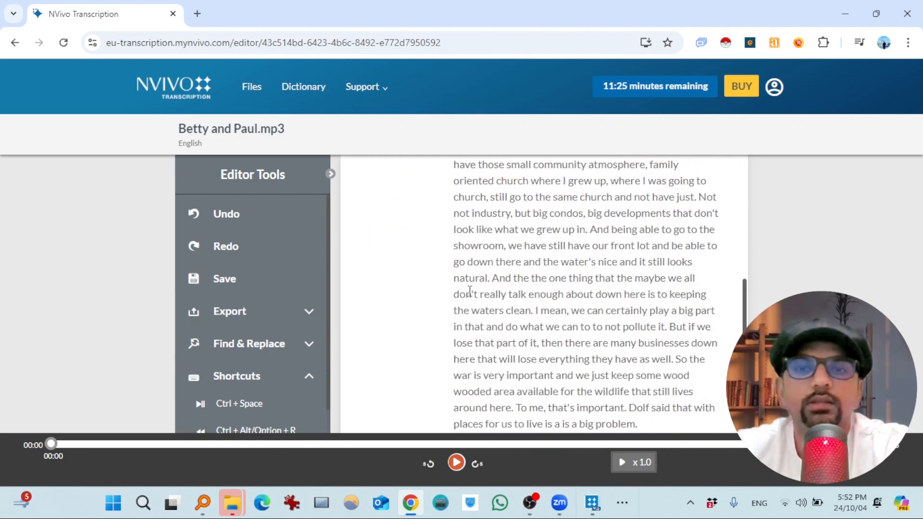
{"action": "scroll", "scroll_direction": "down", "scroll_amount": 3}
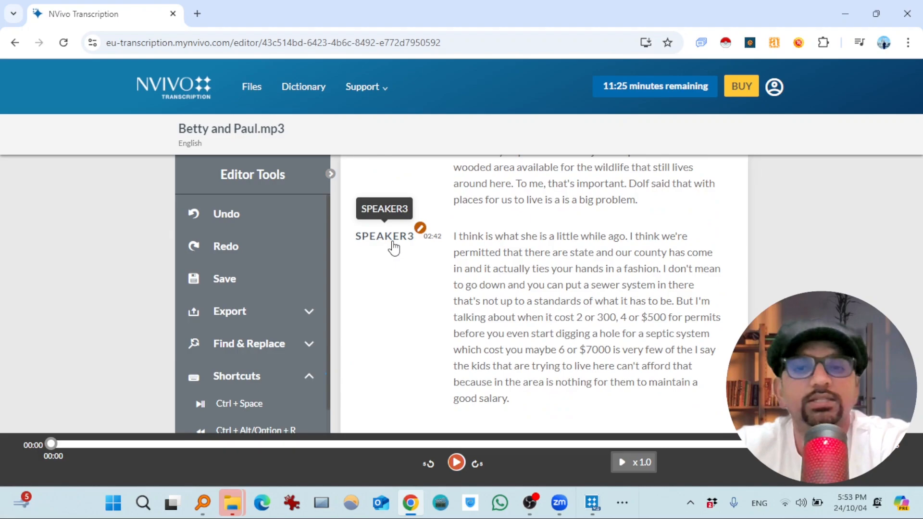
{"action": "left_click", "coordinate": [230, 311]}
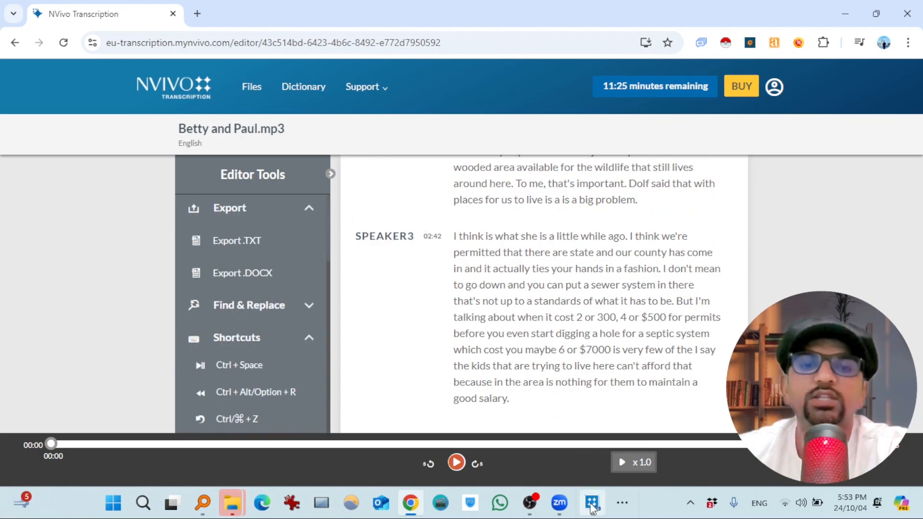
Back in NVivo, import the edited transcript and close the Transcription window
{"action": "left_click", "coordinate": [591, 503]}
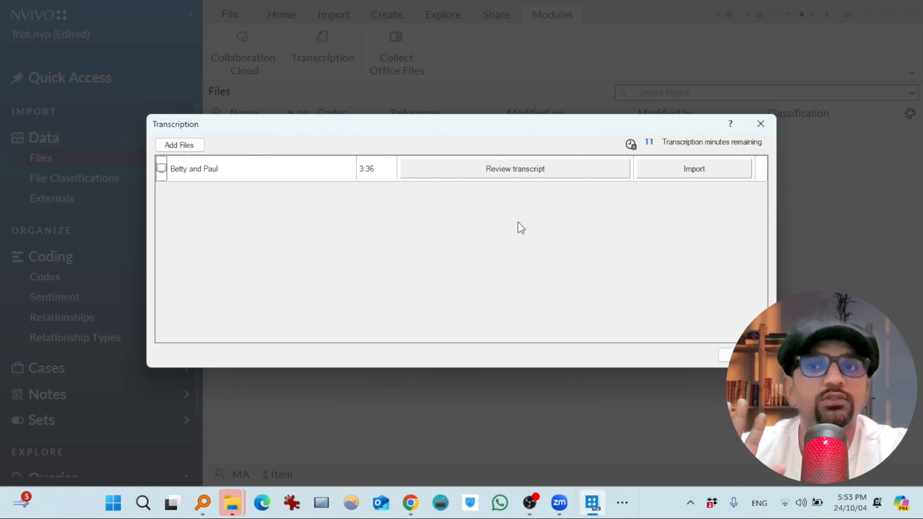
{"action": "mouse_move", "coordinate": [694, 169]}
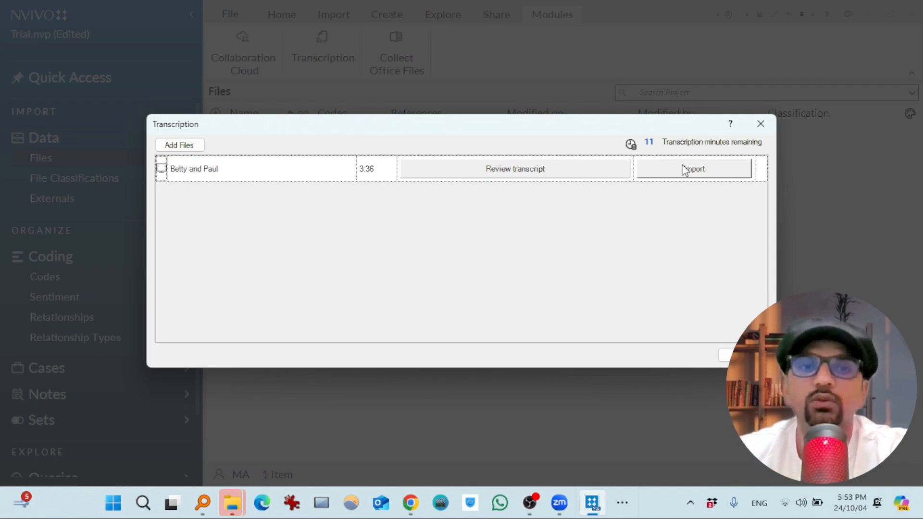
{"action": "left_click", "coordinate": [694, 168]}
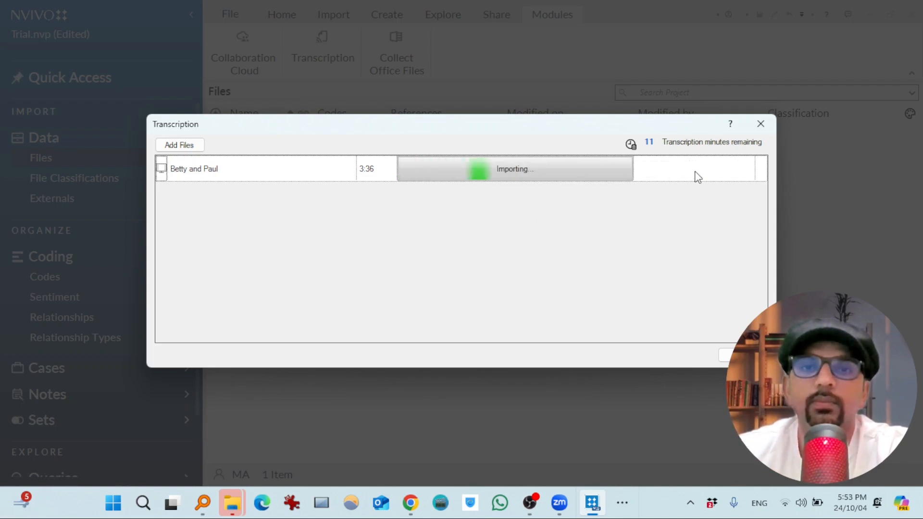
{"action": "mouse_move", "coordinate": [519, 169]}
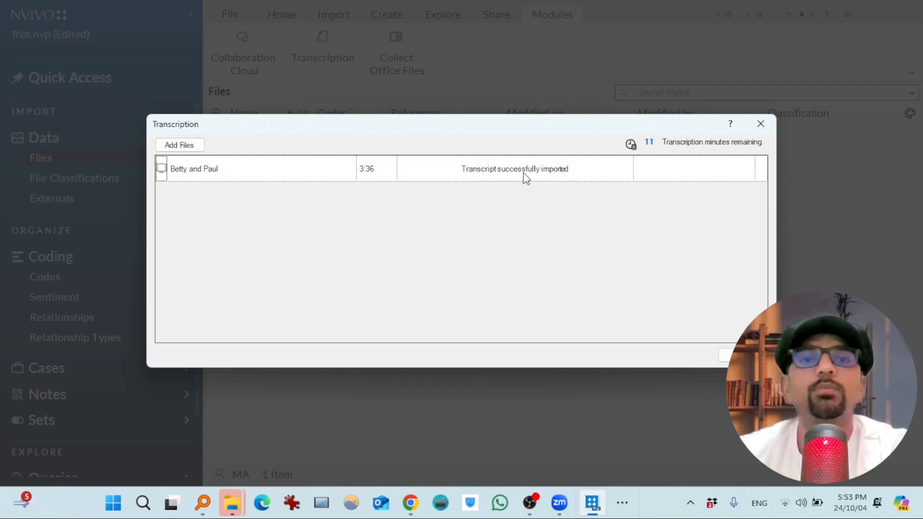
{"action": "left_click", "coordinate": [760, 124]}
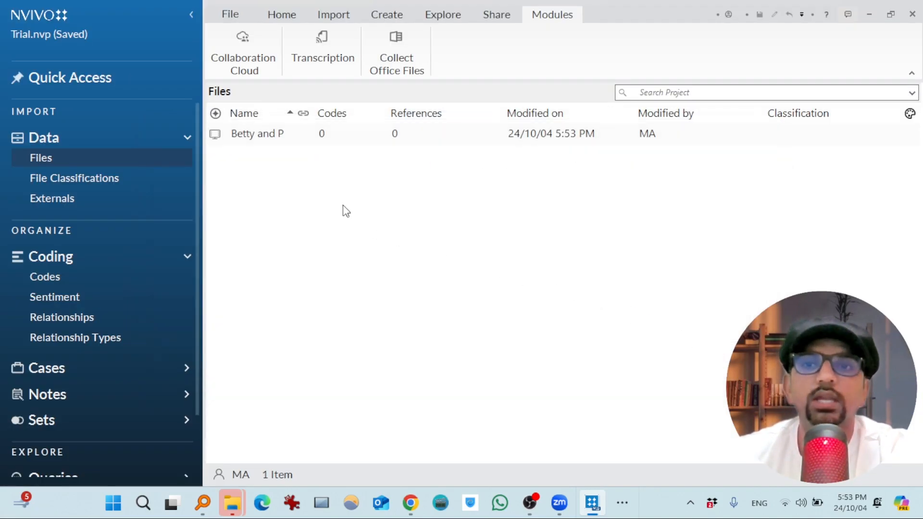
Open the Betty and Paul video from Files to view it beside its timestamped transcript
{"action": "left_click", "coordinate": [257, 134]}
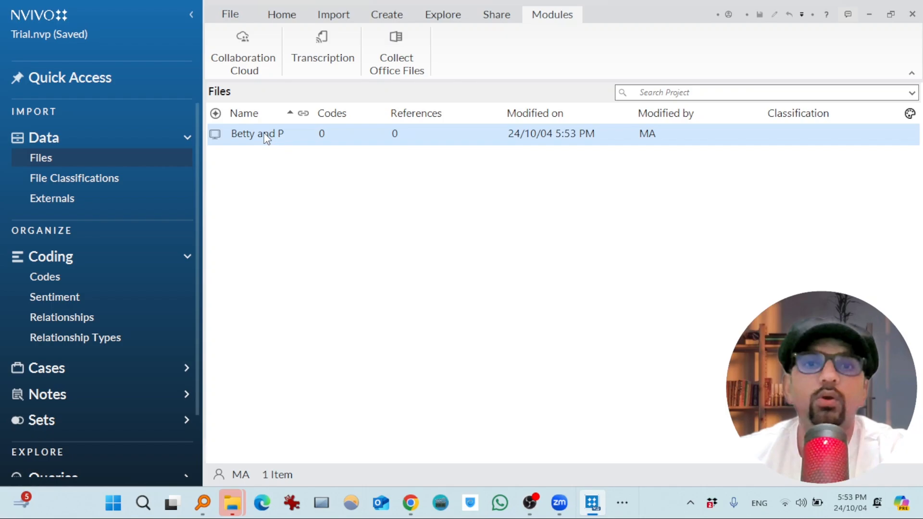
{"action": "double_click", "coordinate": [257, 133]}
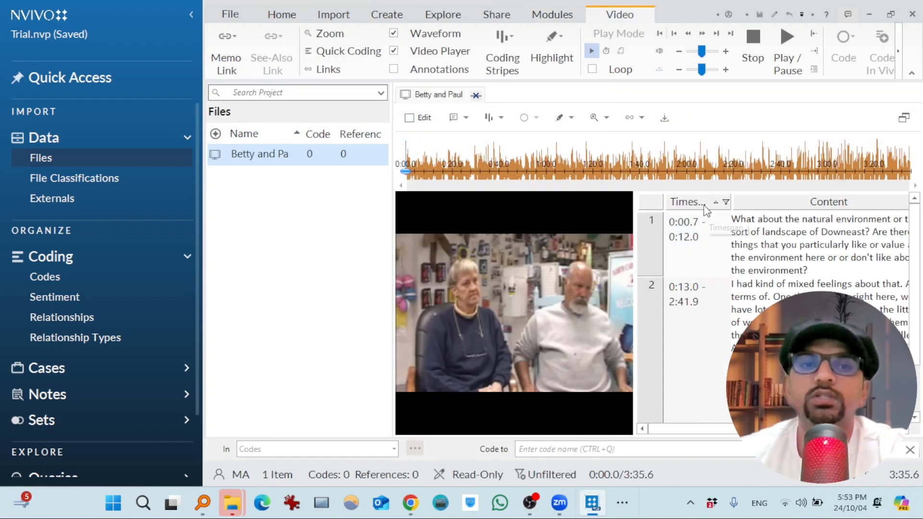